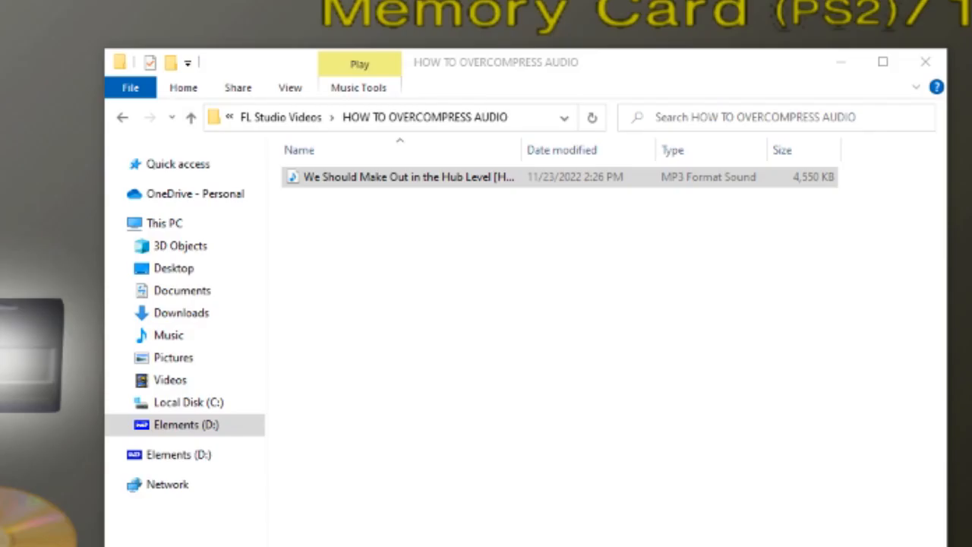
# - Create a folder named HQ Copy and paste a backup copy of the MP3 into it
pyautogui.rightClick(380, 266)
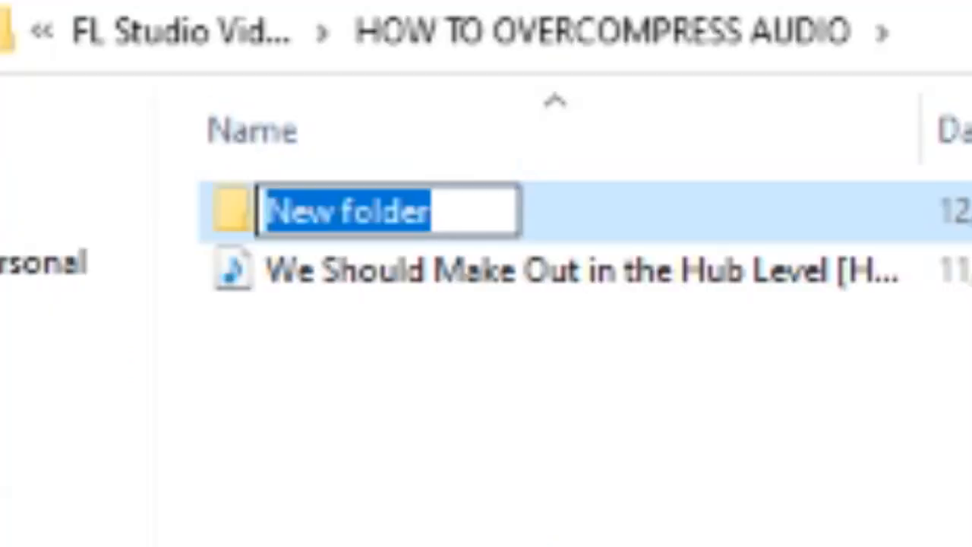
pyautogui.write('HQ Copy')
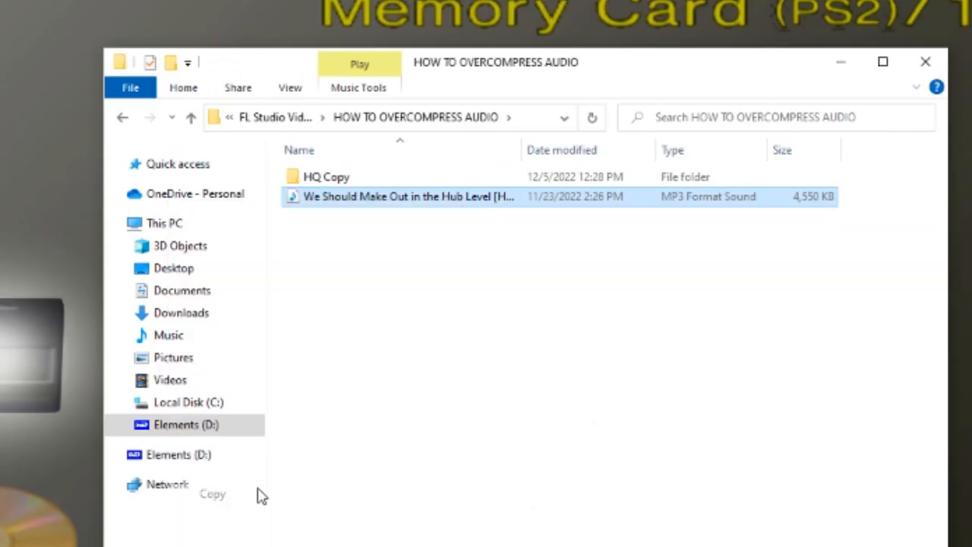
pyautogui.doubleClick(325, 176)
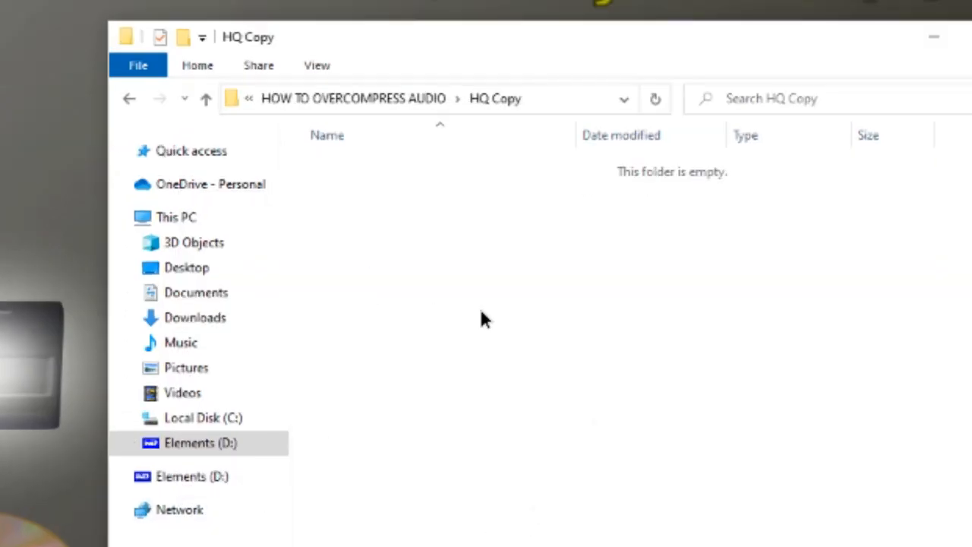
pyautogui.rightClick(485, 319)
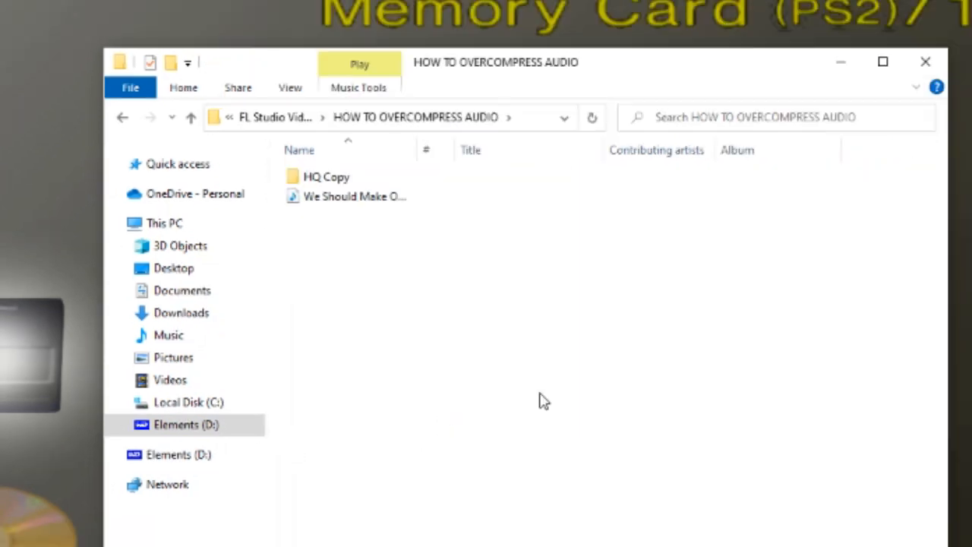
# - Open the We Should Make Out in the Hub Level [HQ] MP3 in Audacity as a 44100 Hz stereo track
pyautogui.rightClick(354, 196)
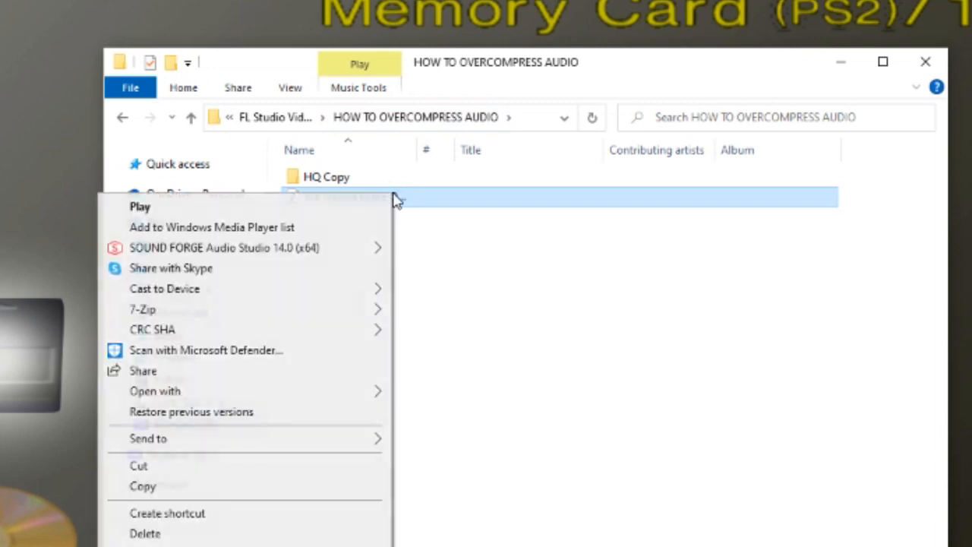
pyautogui.click(155, 390)
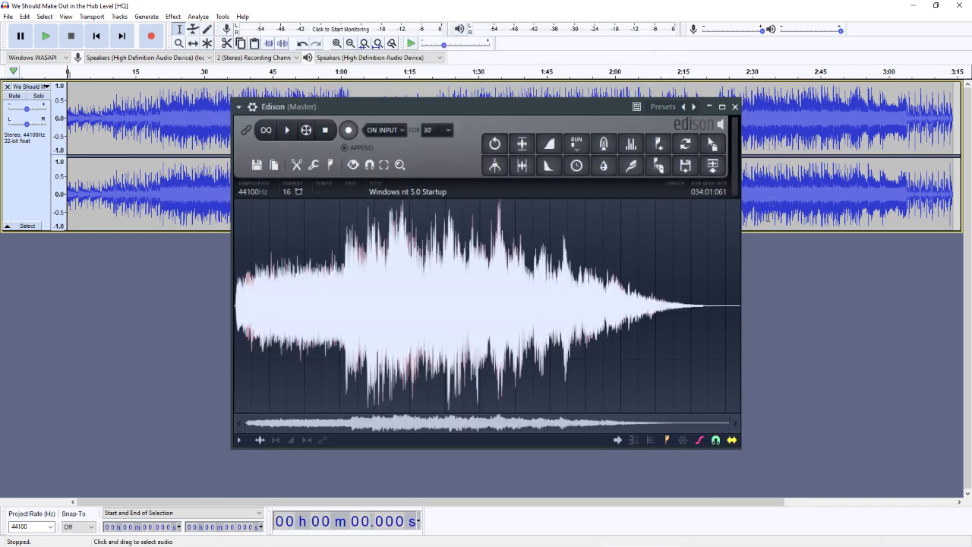
pyautogui.click(735, 107)
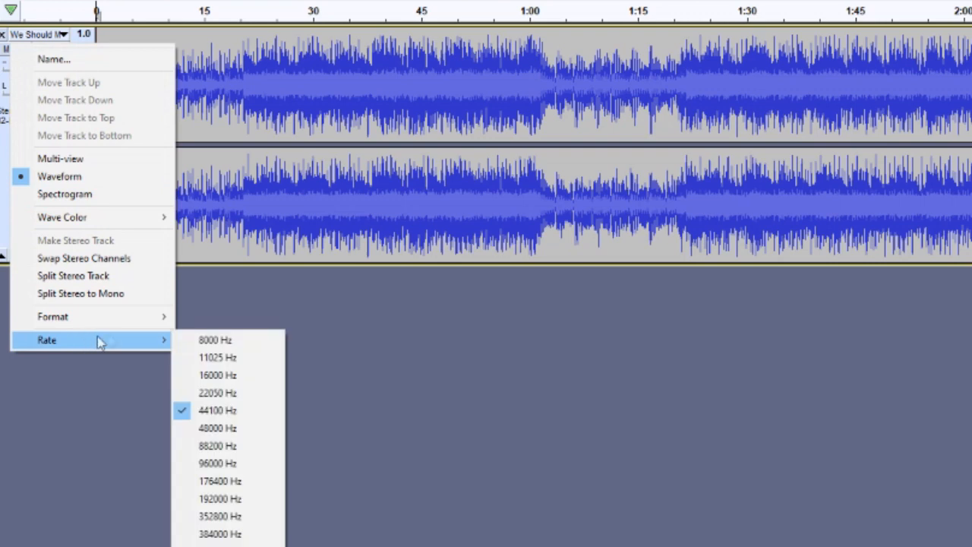
pyautogui.click(217, 357)
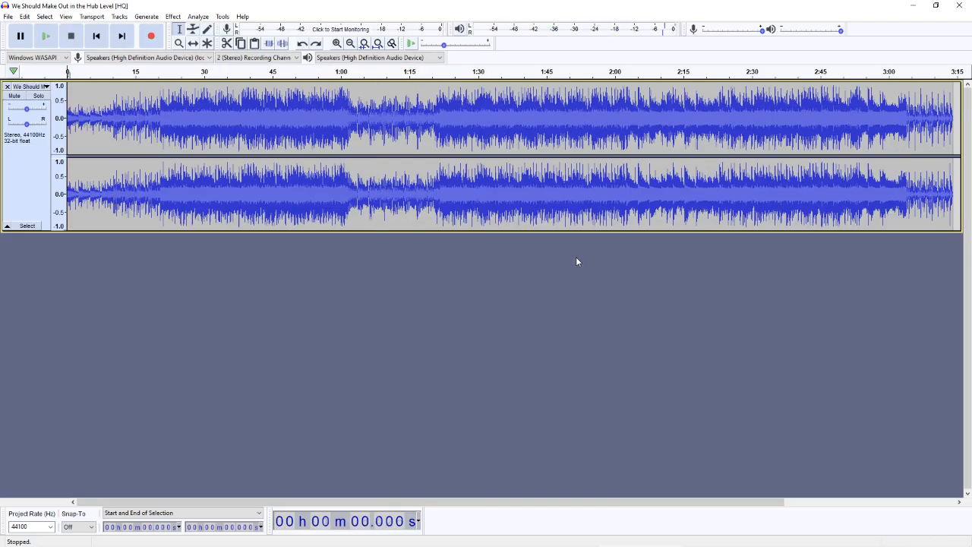
# - Cut the whole song, set the empty track's rate to 11025 Hz, and paste the song back
pyautogui.press('ctrl+a')
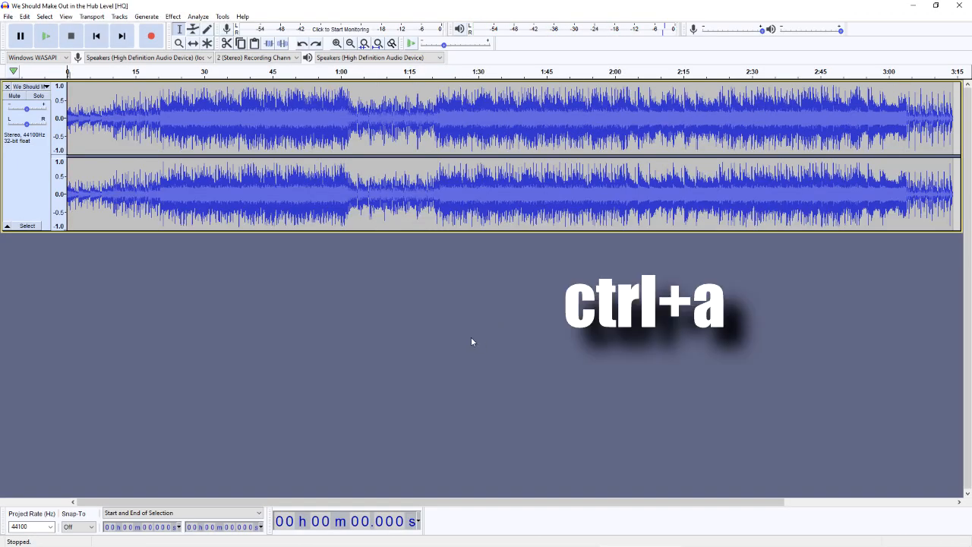
pyautogui.press('ctrl+a')
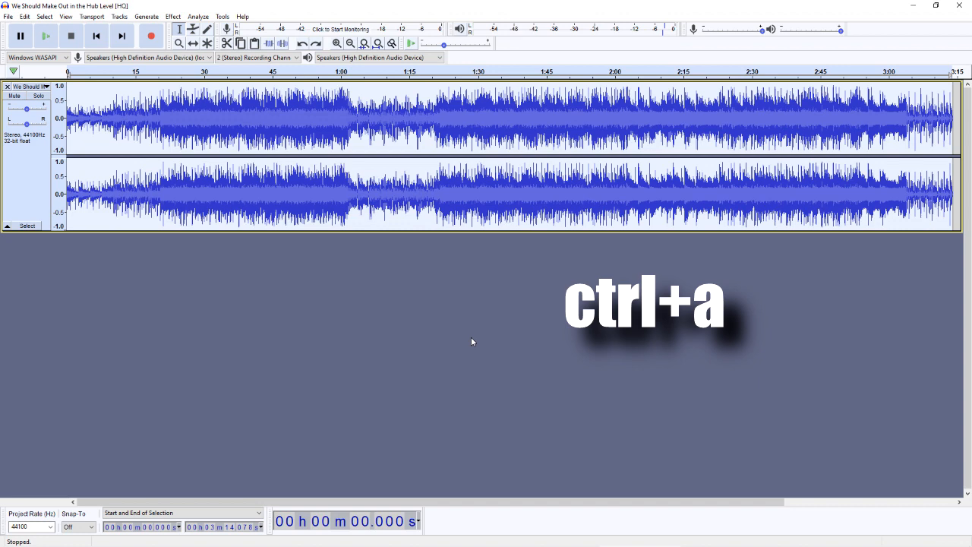
pyautogui.press('ctrl+x')
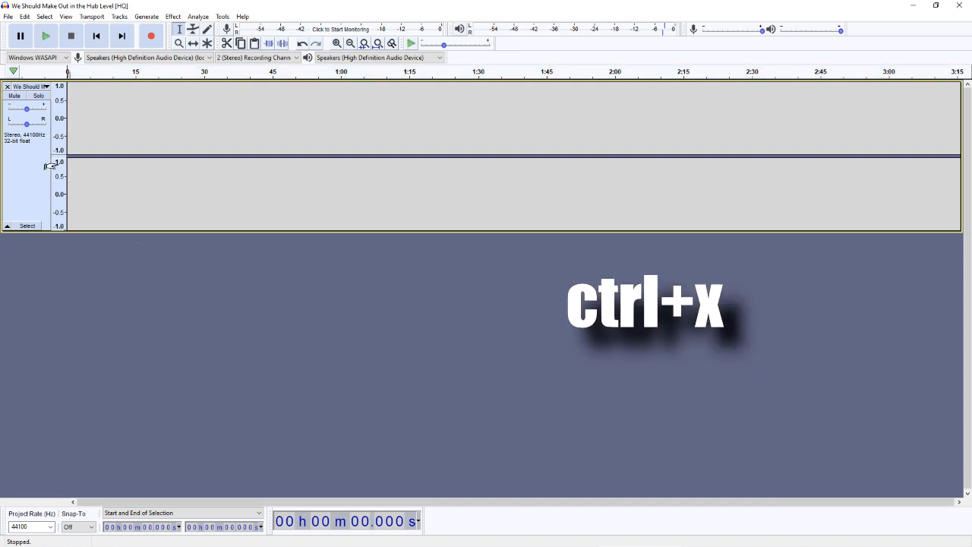
pyautogui.click(29, 85)
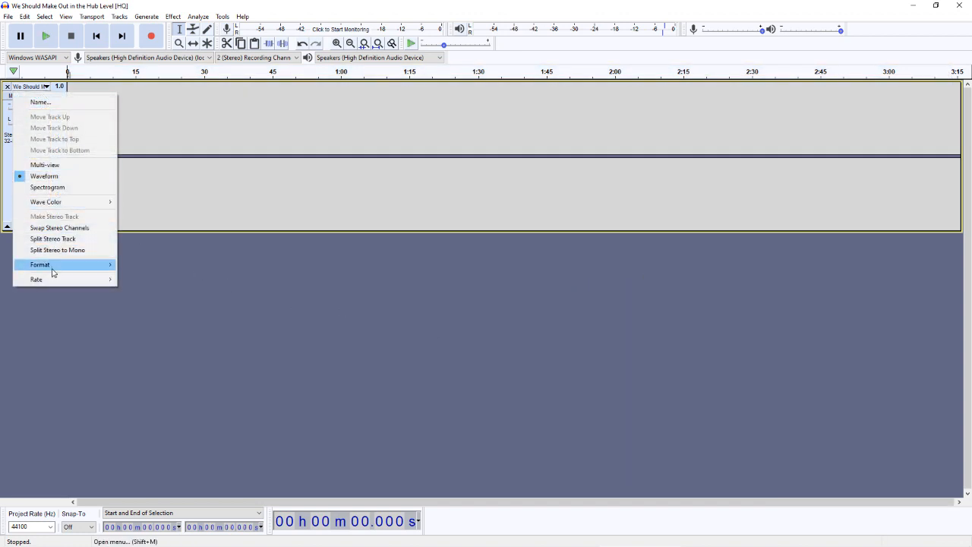
pyautogui.click(149, 293)
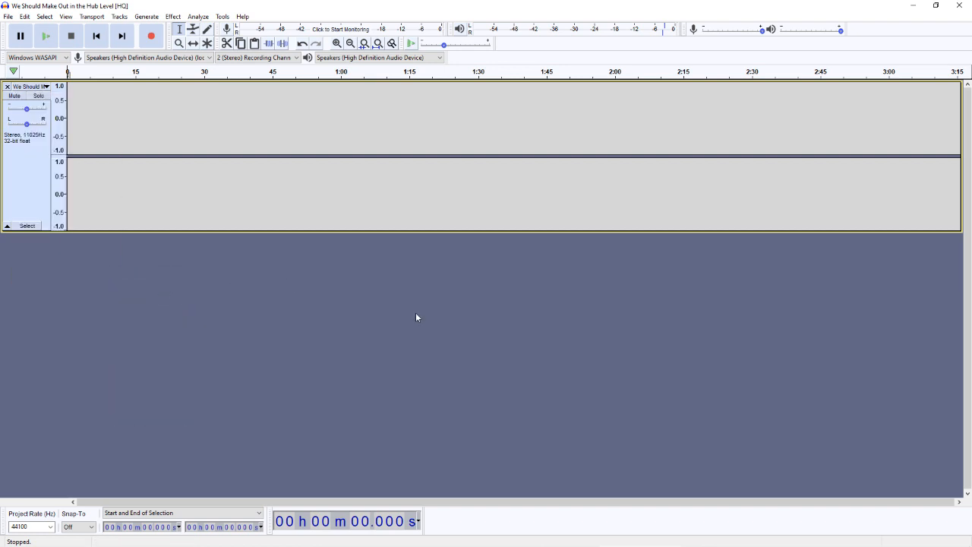
pyautogui.press('ctrl+v')
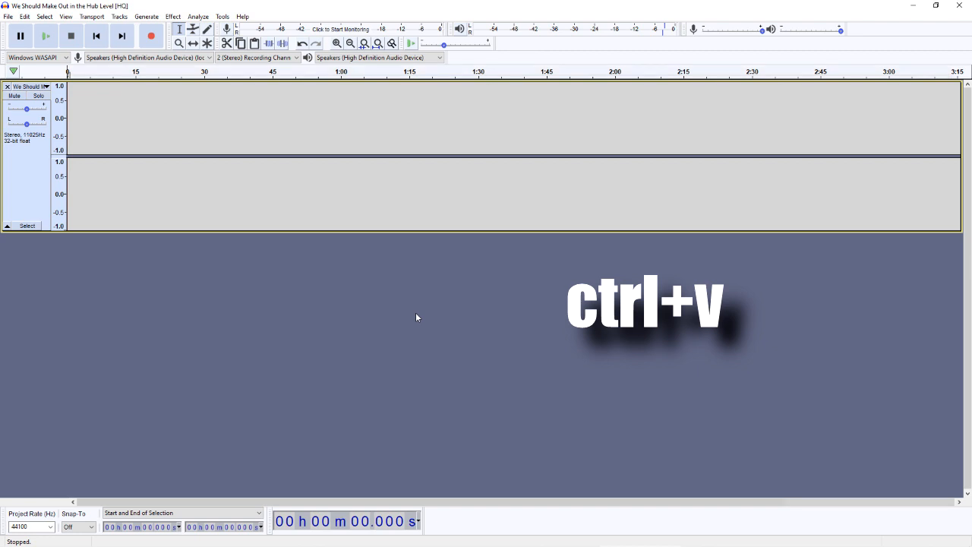
pyautogui.press('ctrl+v')
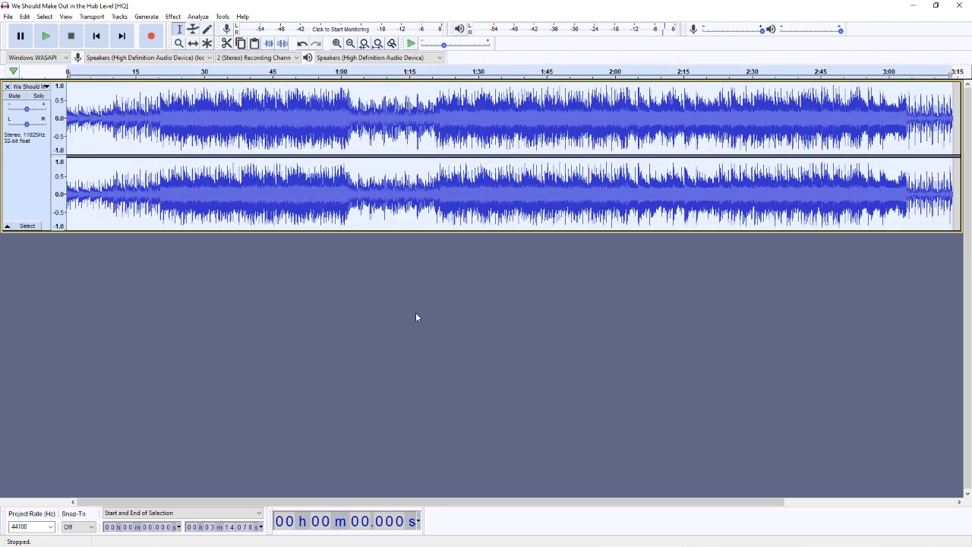
# - Play the resampled 11025 Hz song briefly and stop playback
pyautogui.click(46, 37)
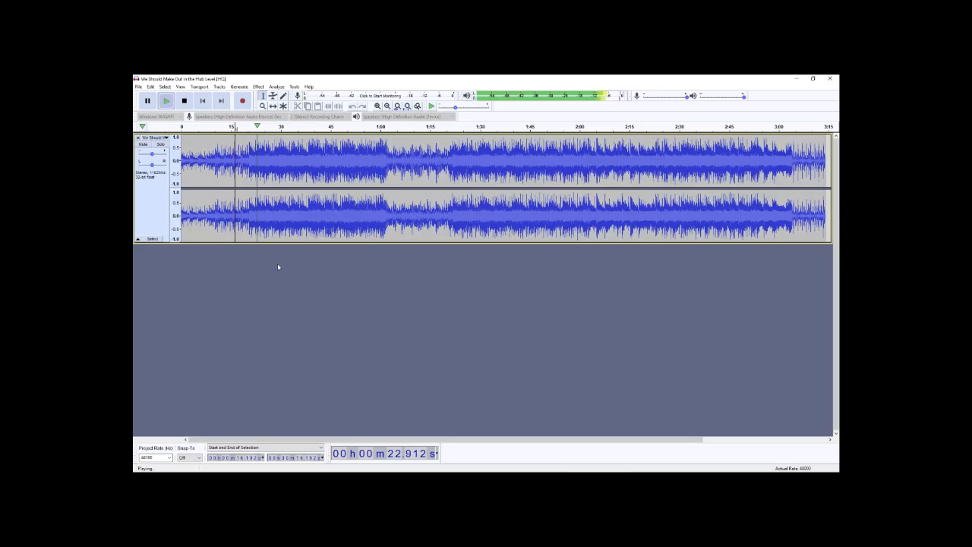
pyautogui.click(140, 87)
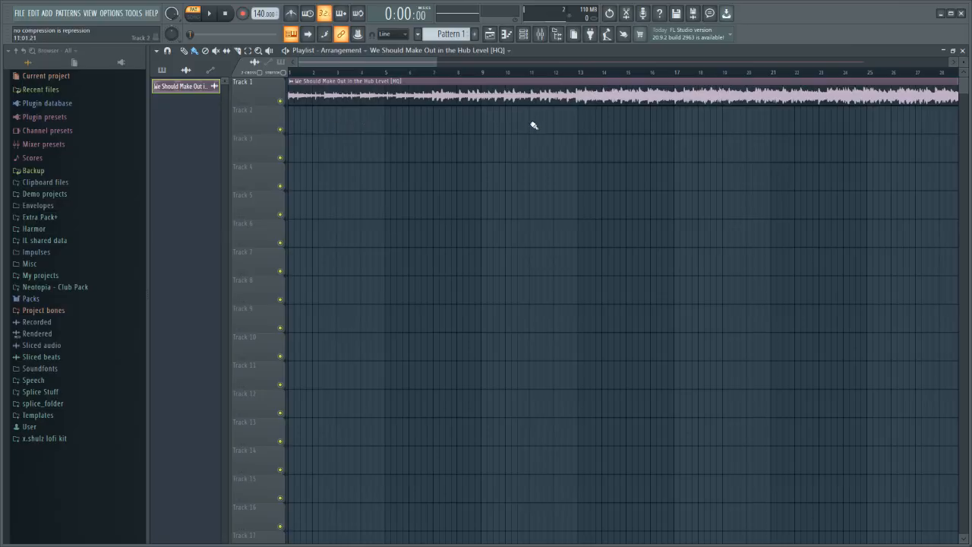
# - Start an MP3 file export of the FL Studio project via File > Export
pyautogui.click(210, 12)
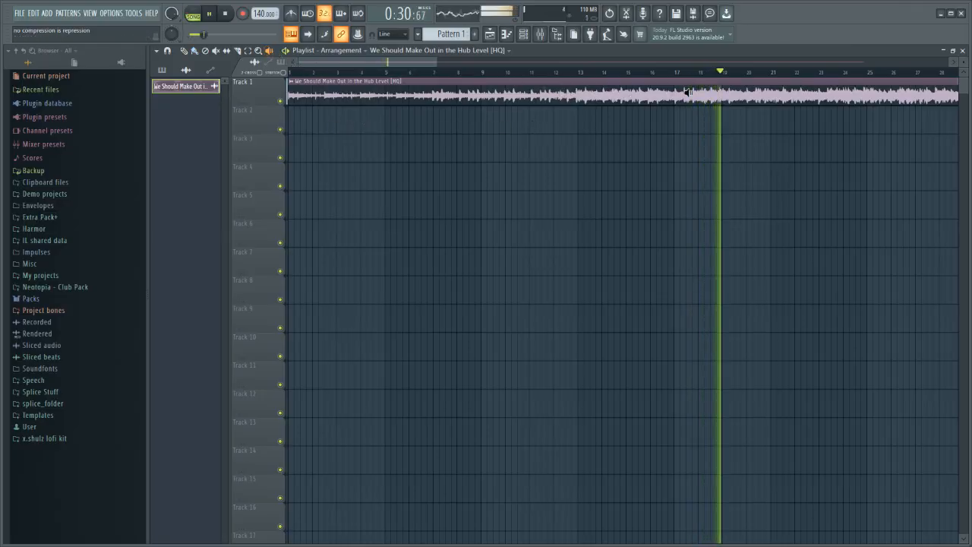
pyautogui.click(8, 12)
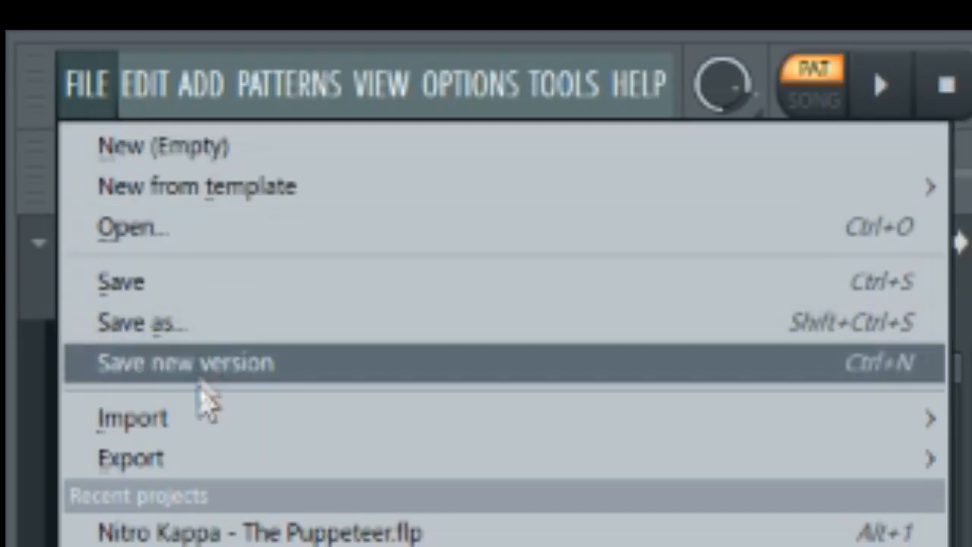
pyautogui.click(131, 457)
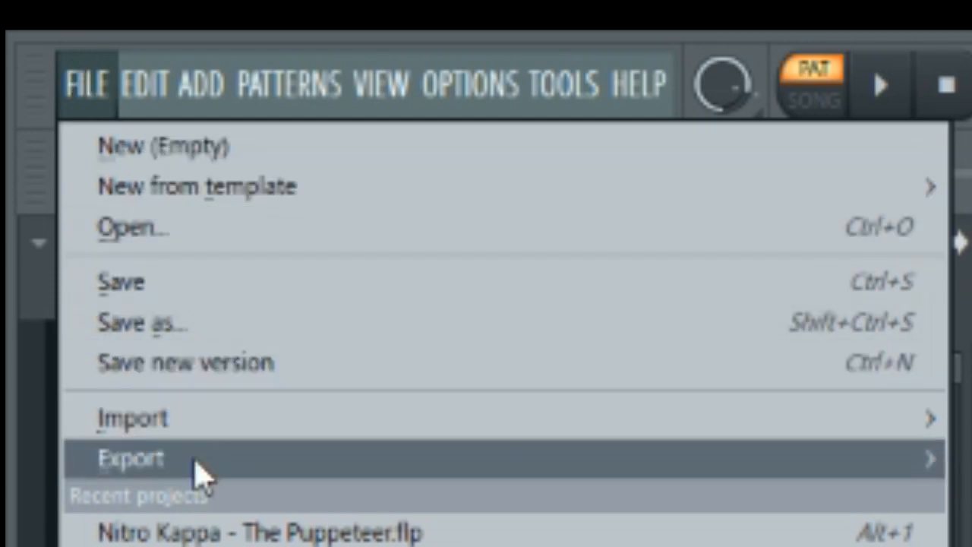
pyautogui.click(134, 459)
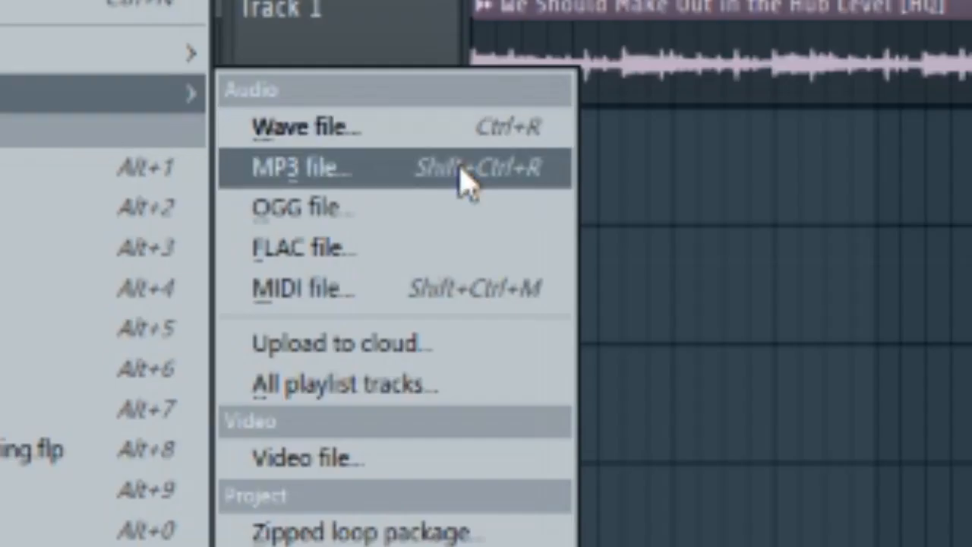
pyautogui.click(302, 168)
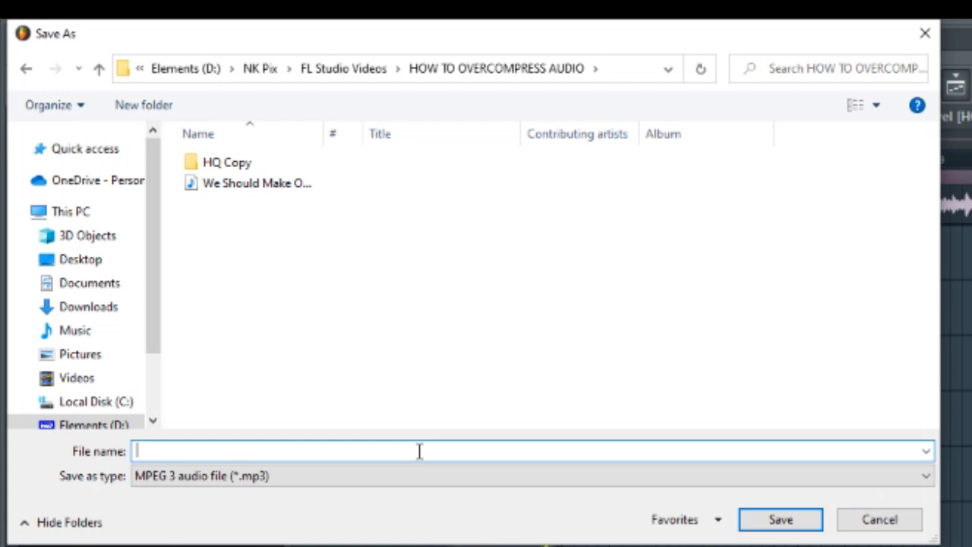
# - Save the MP3 export under the file name james
pyautogui.write('james')
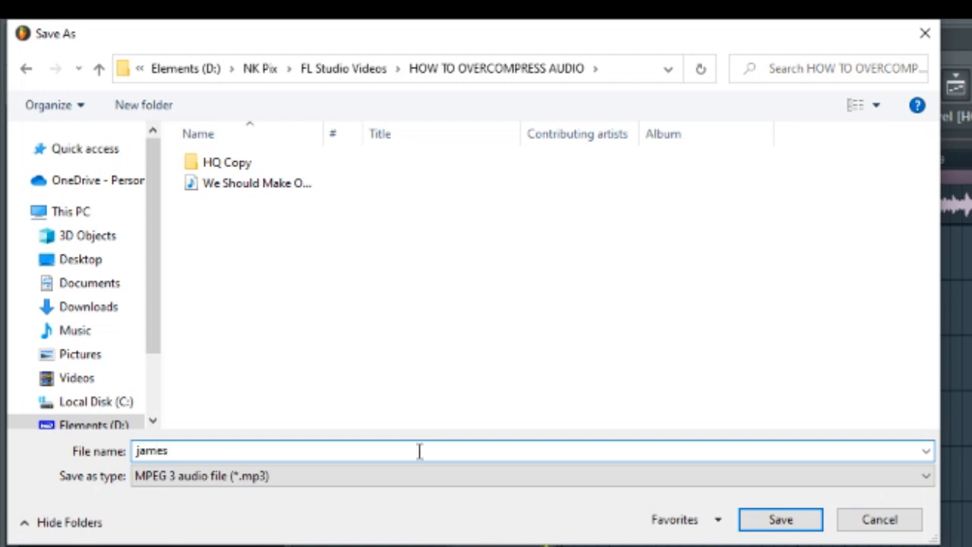
pyautogui.click(781, 519)
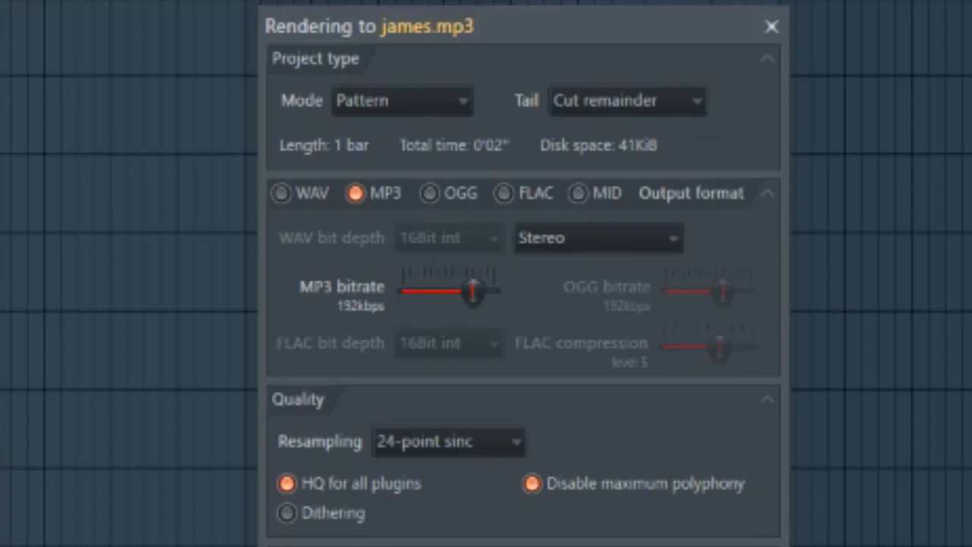
pyautogui.moveTo(433, 246)
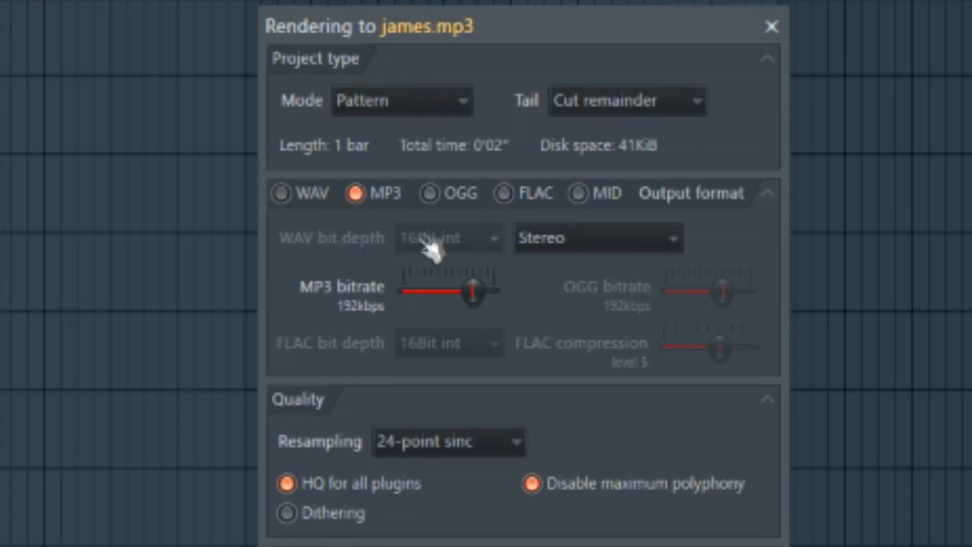
pyautogui.moveTo(383, 220)
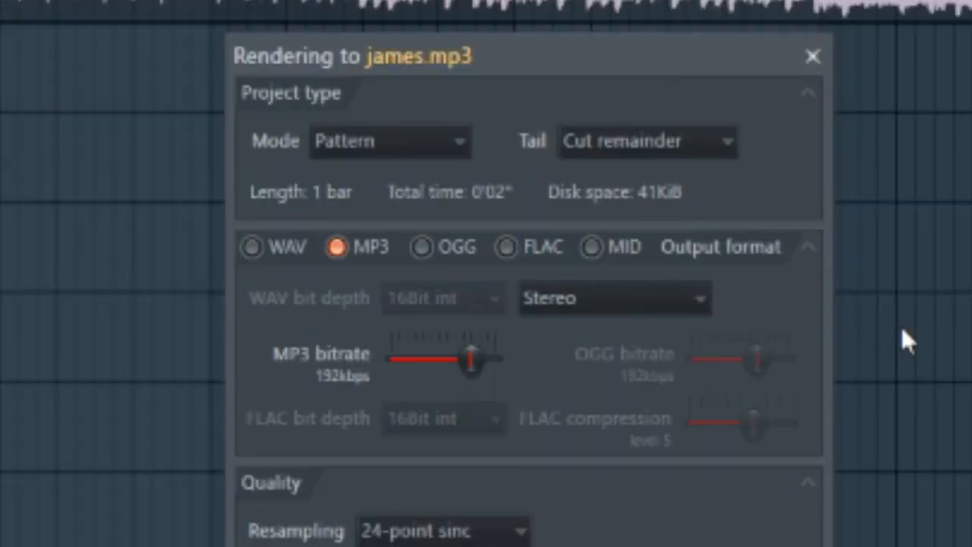
# - Drag the MP3 bitrate slider from 192 kbps down to 40 kbps
pyautogui.moveTo(471, 358); pyautogui.dragTo(467, 358)
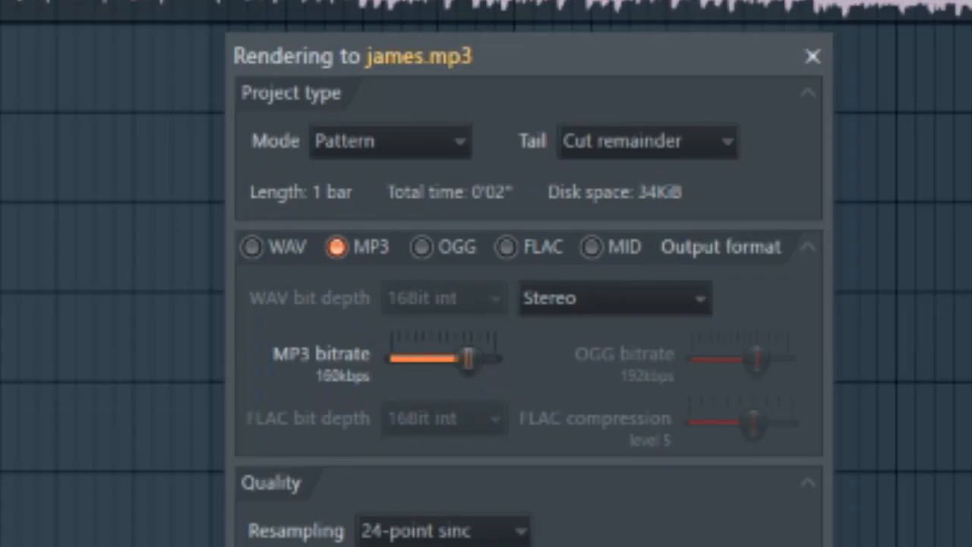
pyautogui.moveTo(467, 359); pyautogui.dragTo(398, 358)
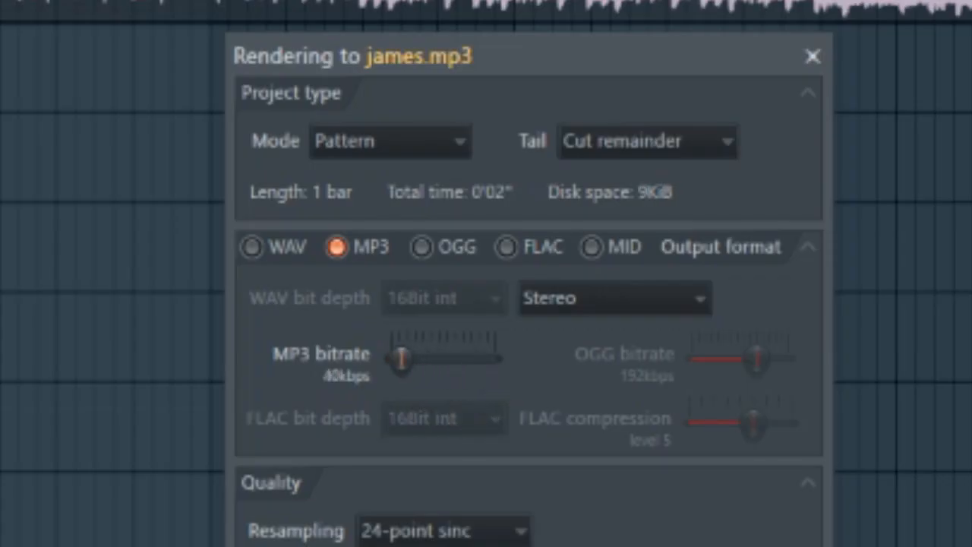
pyautogui.moveTo(401, 359); pyautogui.dragTo(393, 359)
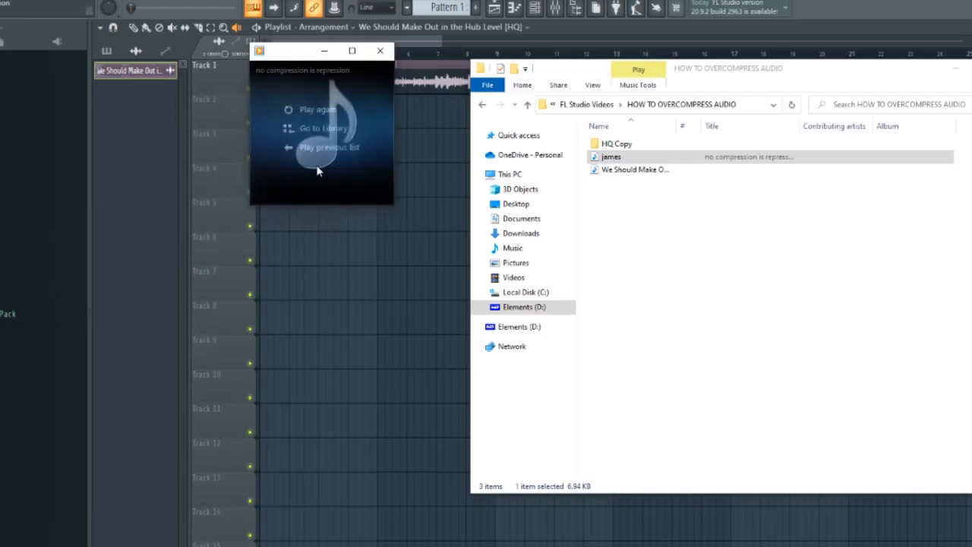
# - Set the render mode to Full song and skip ahead in the rendered james file
pyautogui.click(539, 252)
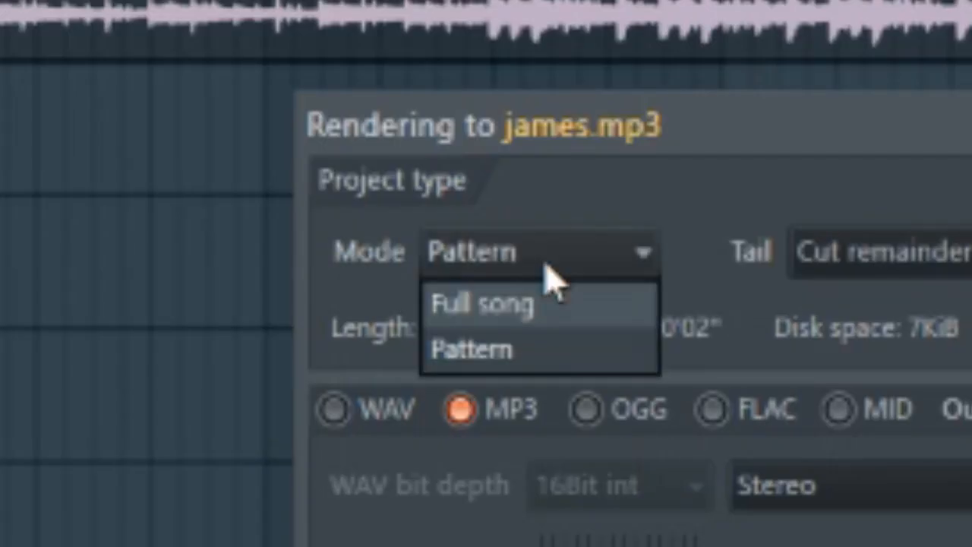
pyautogui.click(482, 303)
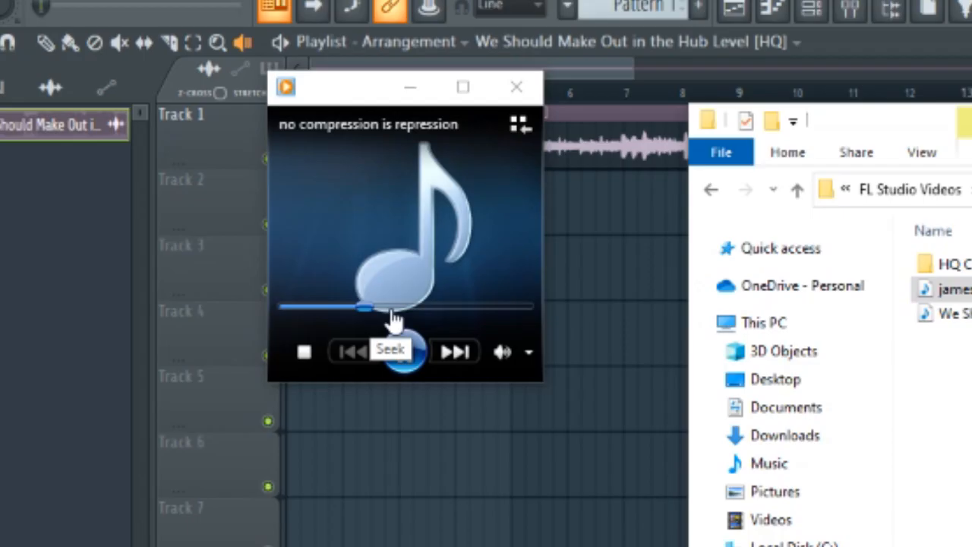
pyautogui.click(404, 350)
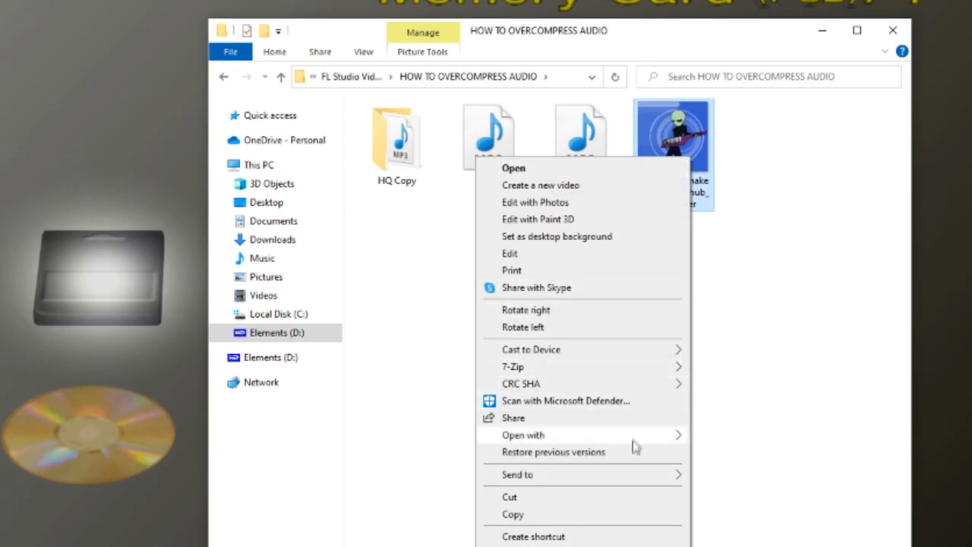
# - Open the NITRO KAPPA cover image in GIMP
pyautogui.click(747, 444)
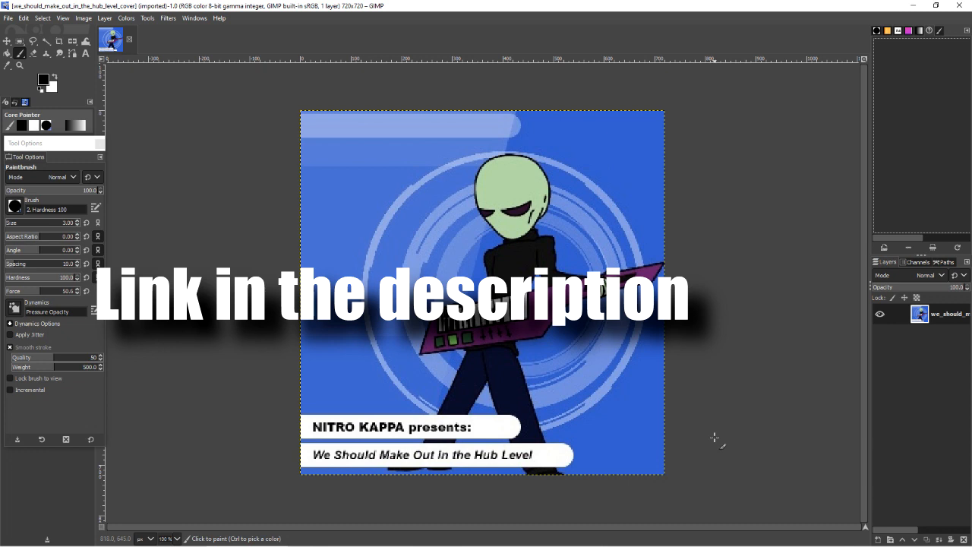
# - Start Export As for the cover art with the name compressed image.jpg
pyautogui.click(8, 19)
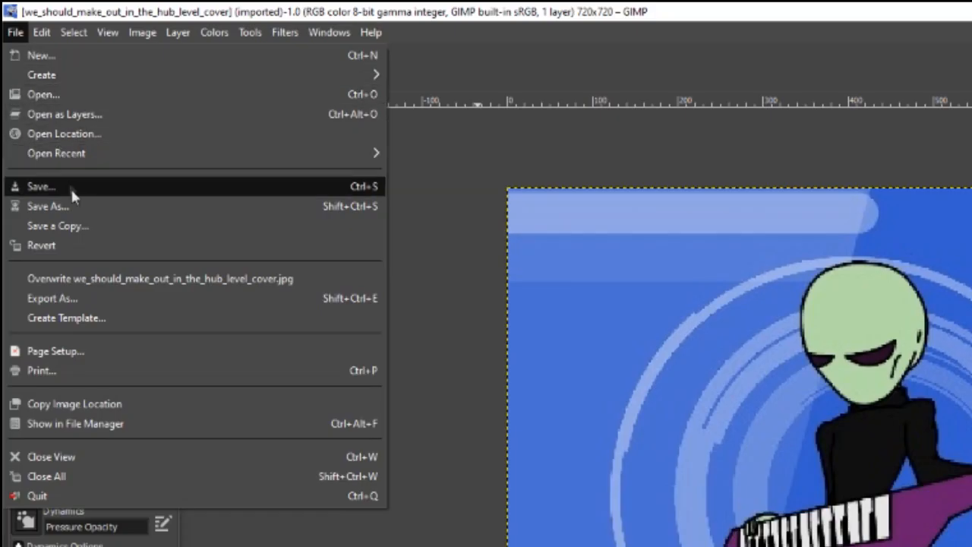
pyautogui.moveTo(55, 152)
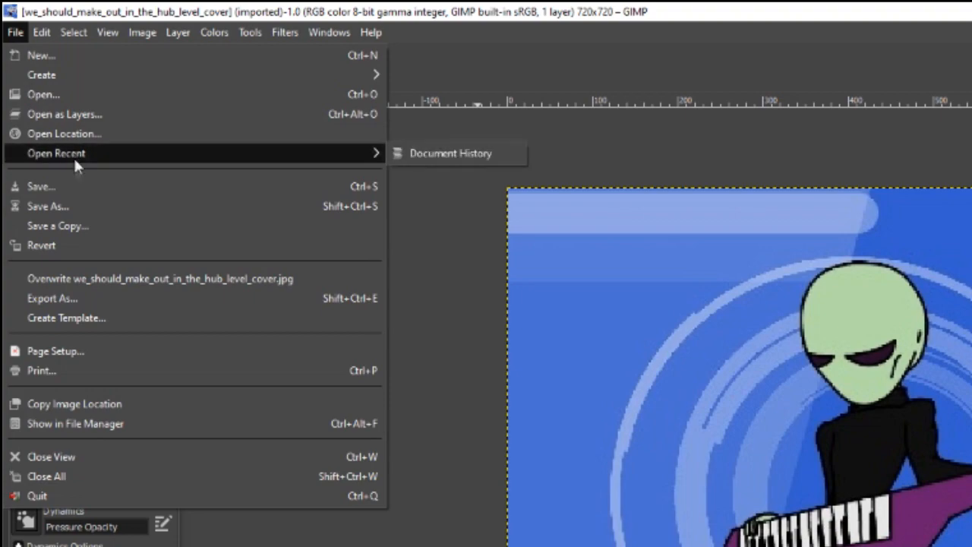
pyautogui.click(51, 298)
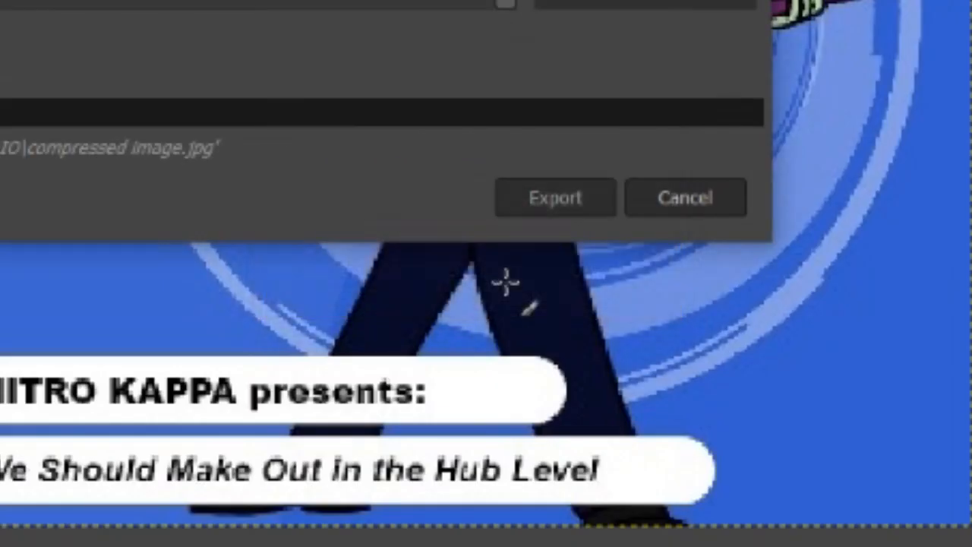
# - Export the cover art as a low-quality, heavily compressed JPEG
pyautogui.click(555, 197)
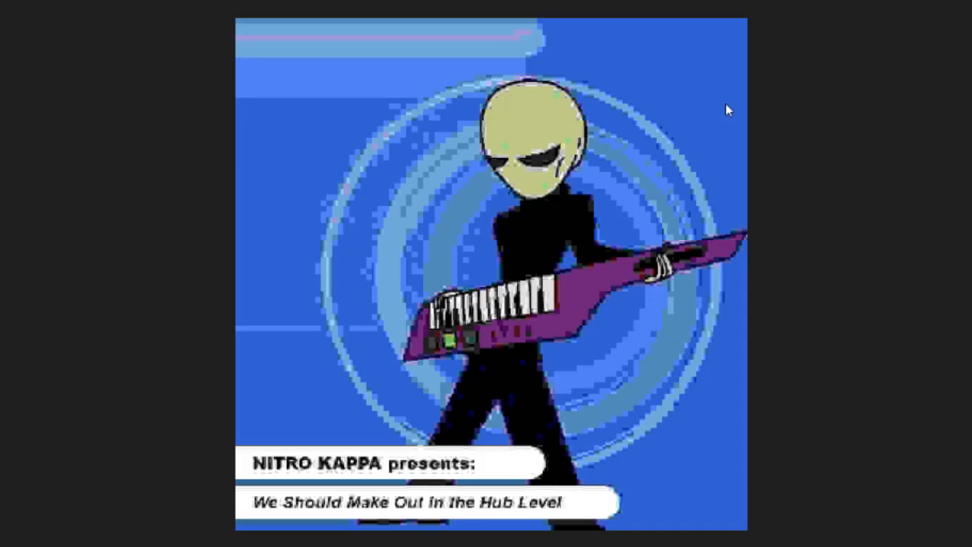
pyautogui.moveTo(867, 510)
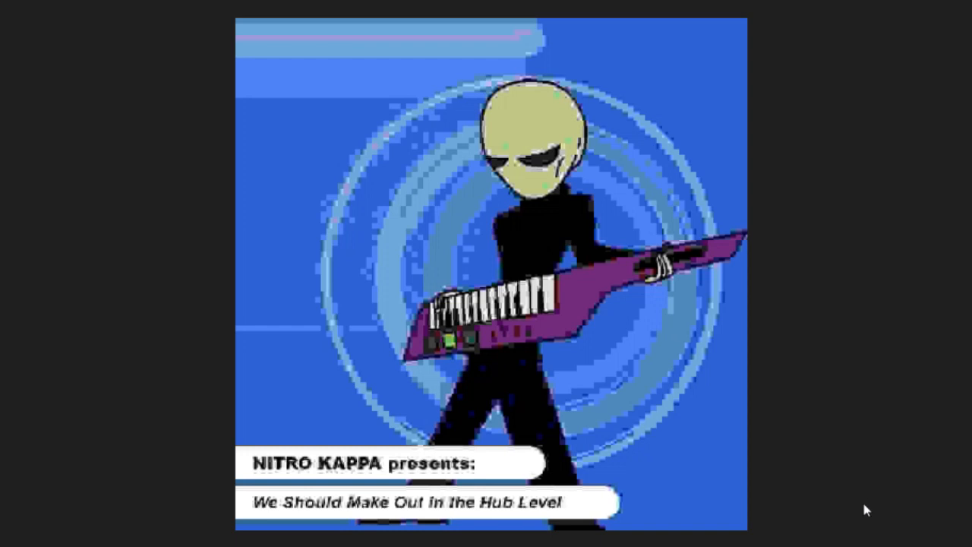